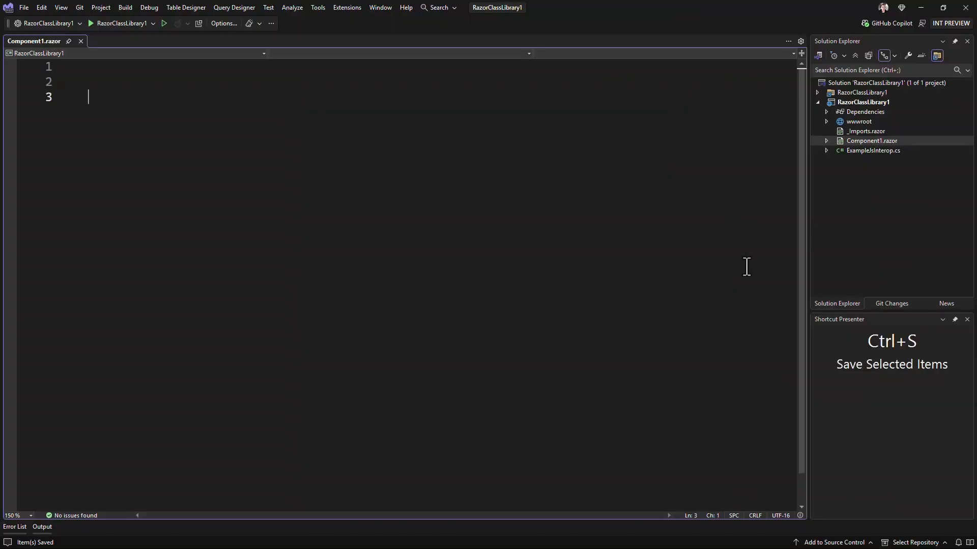
Step: Write the abbreviation div>span.foo on line 3, then change the class dot to # giving div>span#foo
{"action": "type", "text": "div>span"}
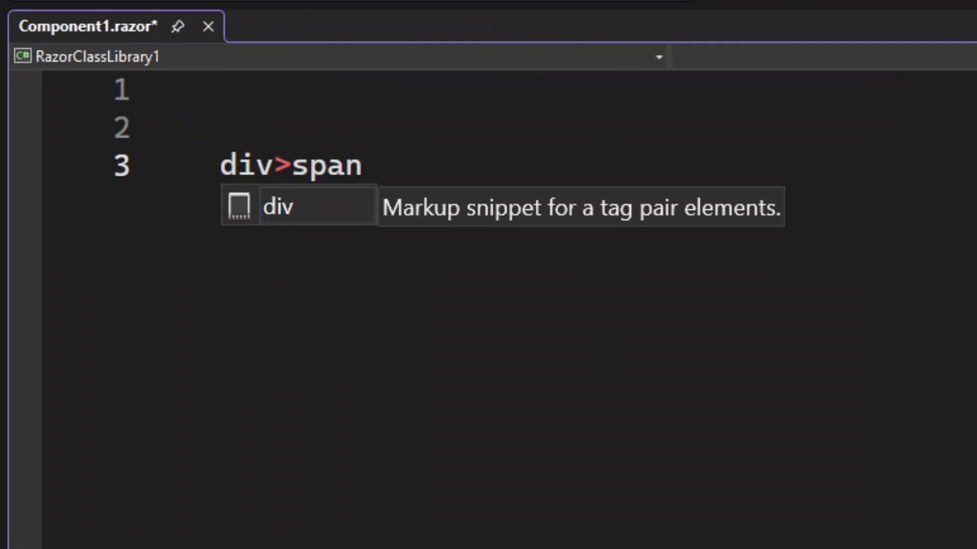
{"action": "key", "text": "Tab"}
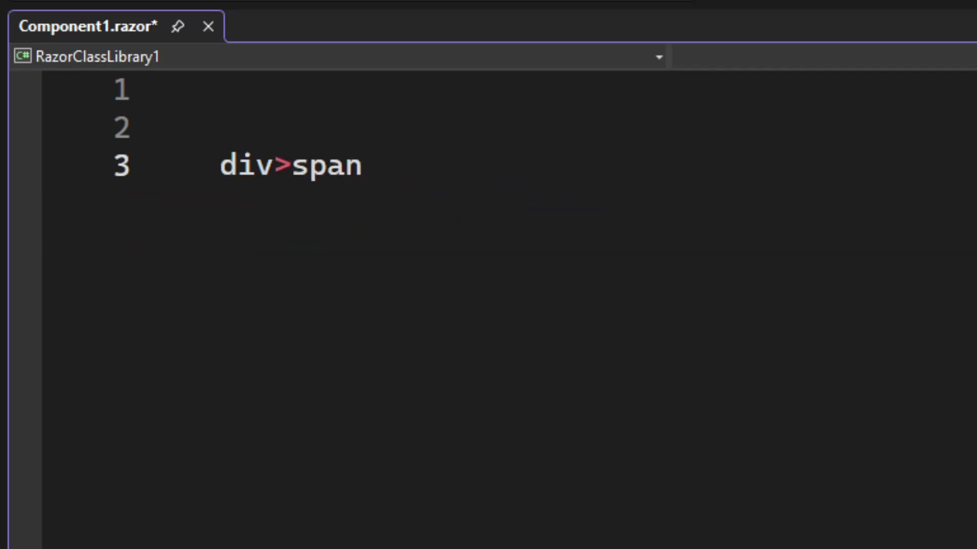
{"action": "type", "text": ".foo"}
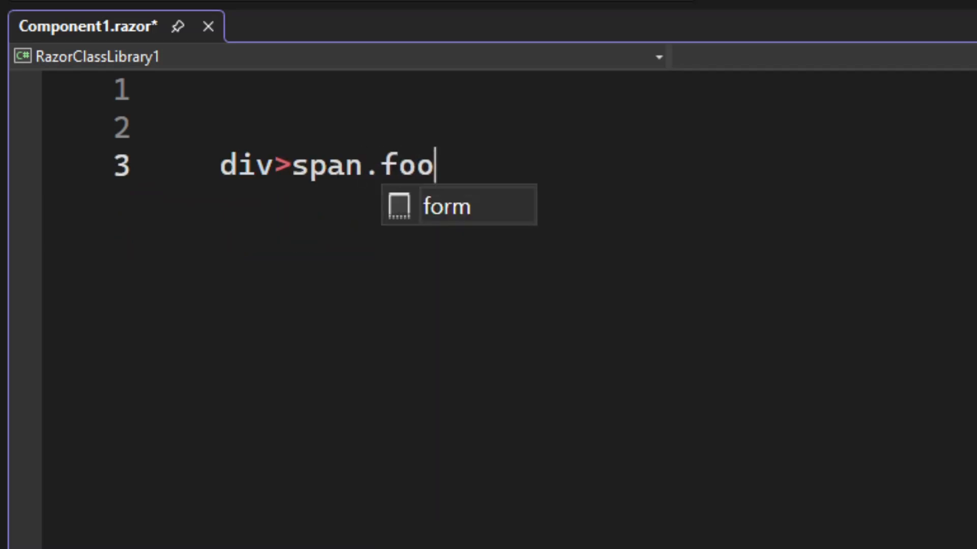
{"action": "key", "text": "Tab"}
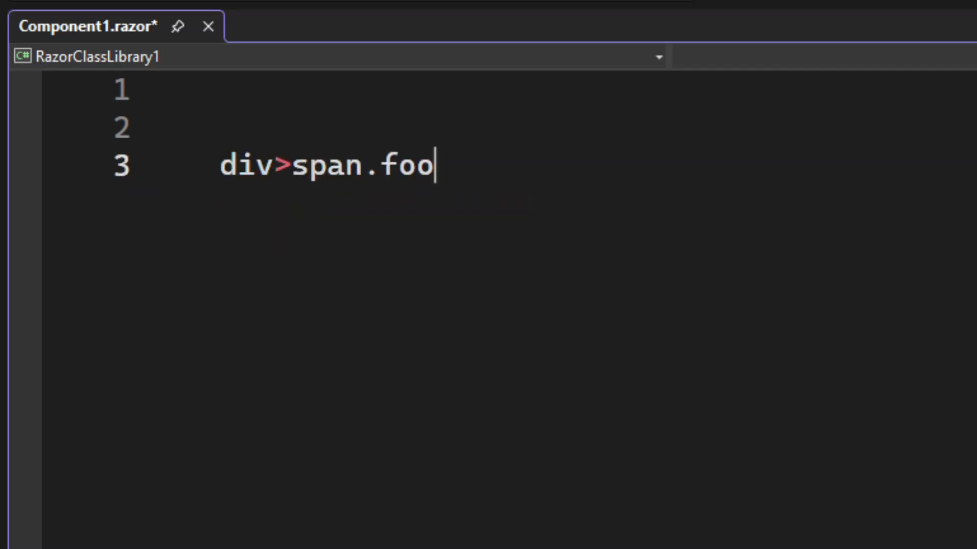
{"action": "type", "text": "#"}
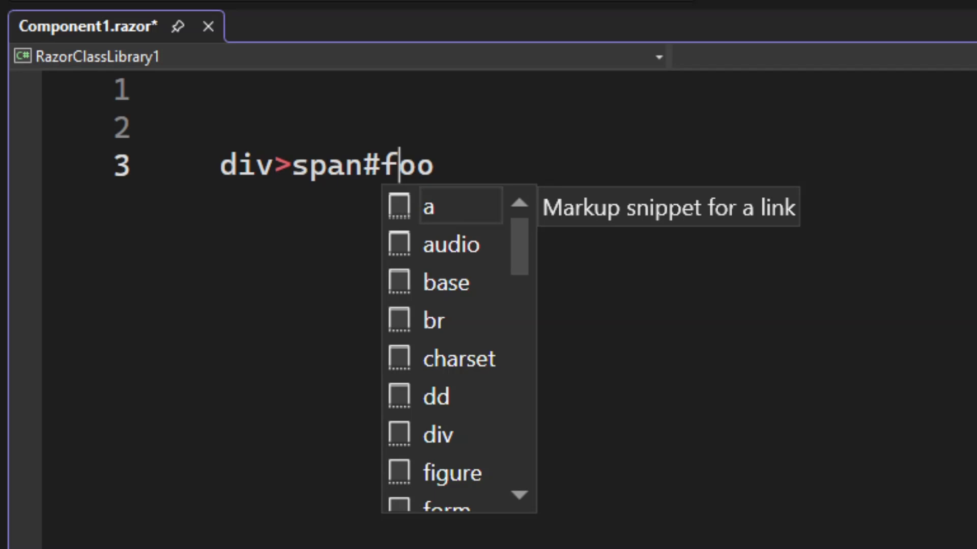
{"action": "key", "text": "Tab"}
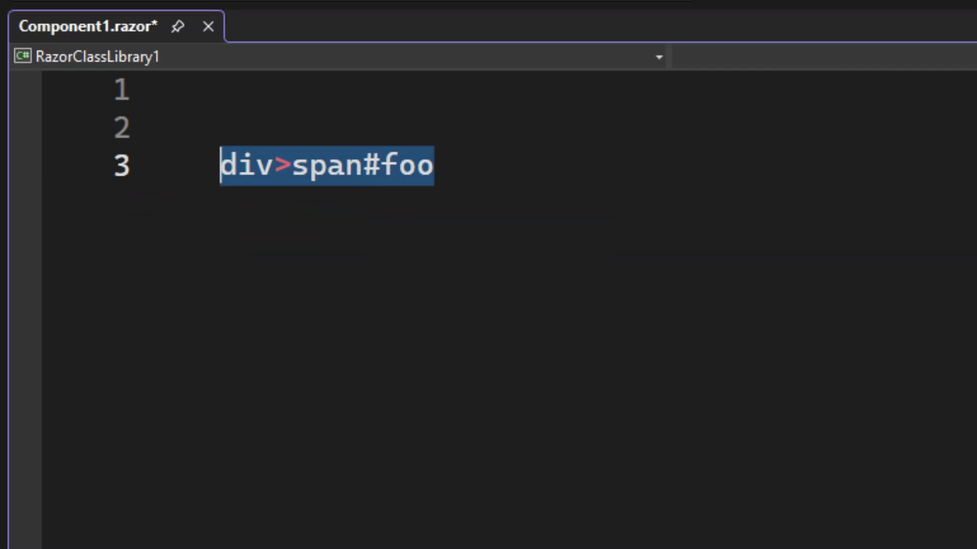
Step: Compose the Emmet abbreviation ul.foo>li*5>a on line 3
{"action": "type", "text": "ul"}
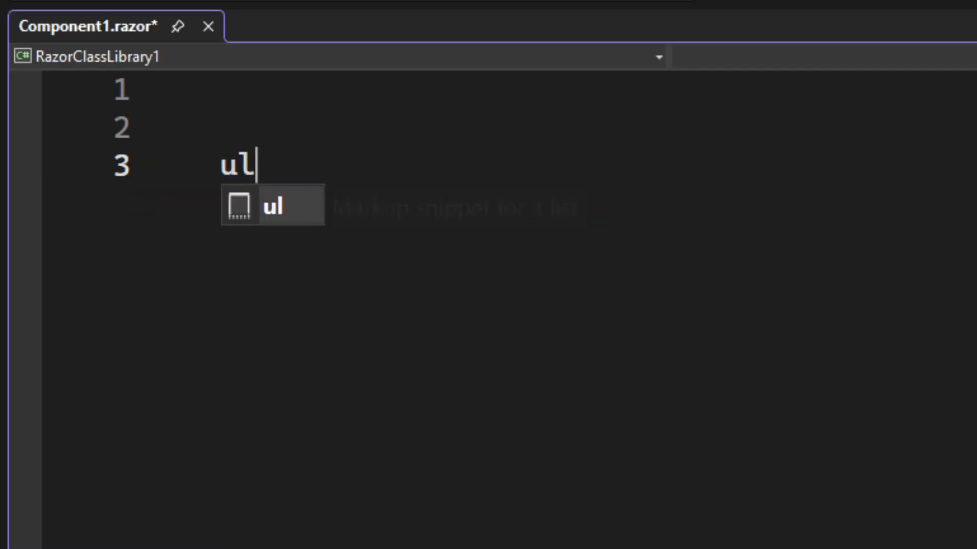
{"action": "type", "text": ">li"}
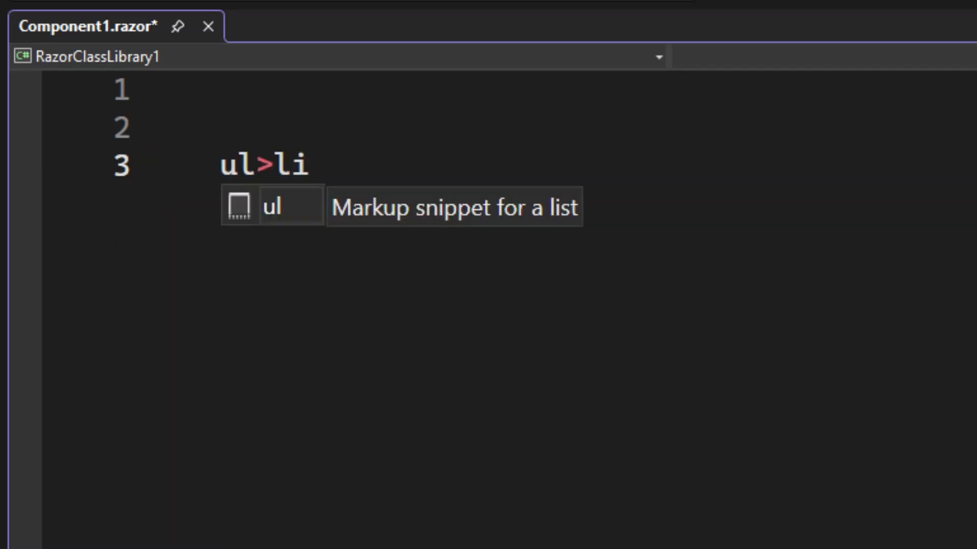
{"action": "type", "text": "*5"}
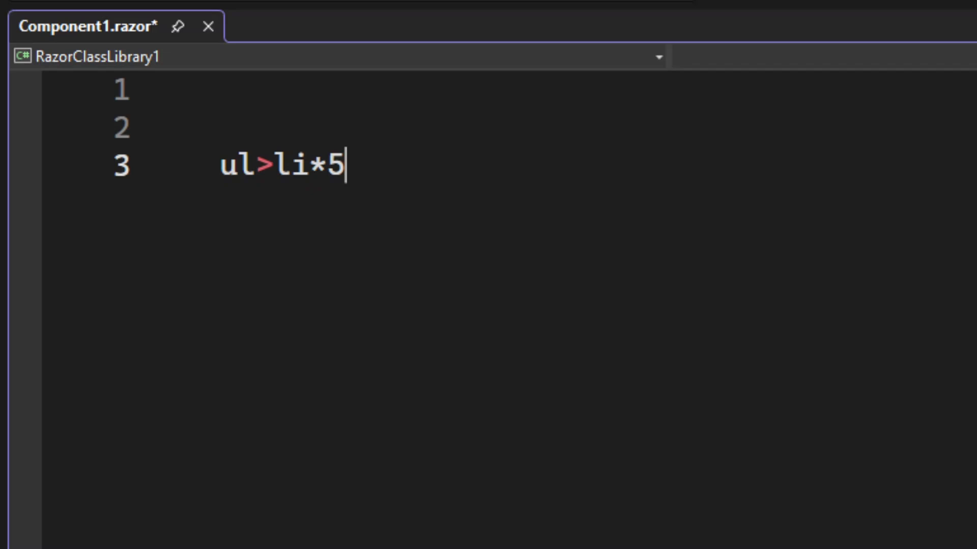
{"action": "key", "text": "Tab"}
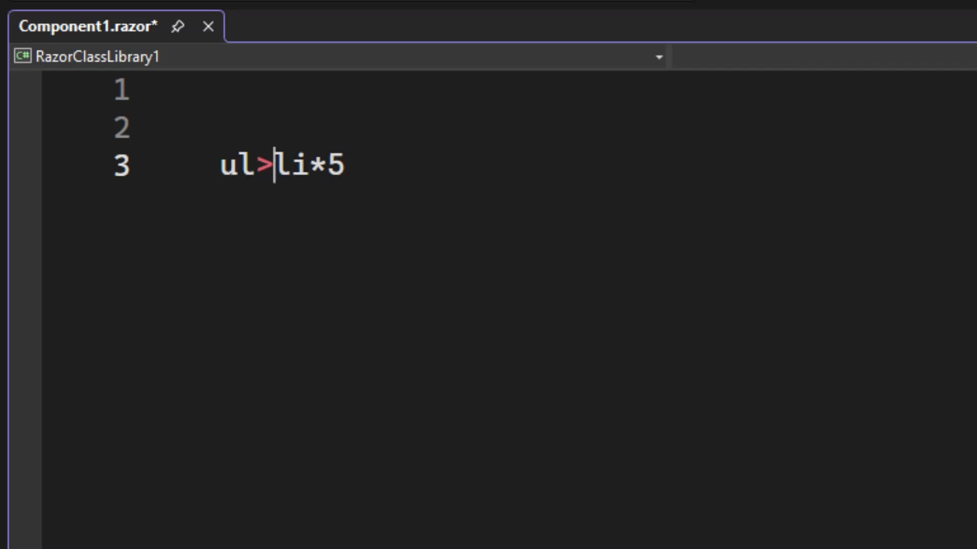
{"action": "type", "text": ".foo"}
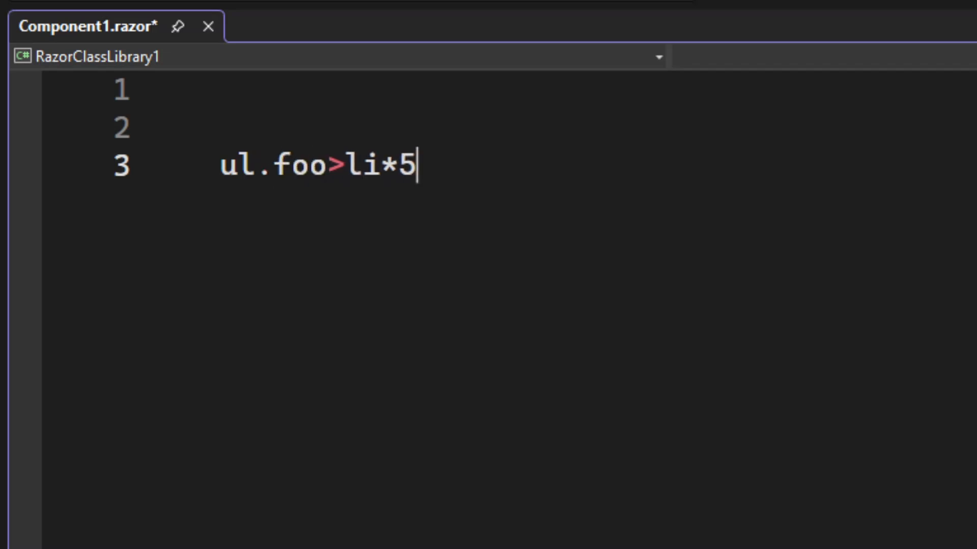
{"action": "type", "text": ">a"}
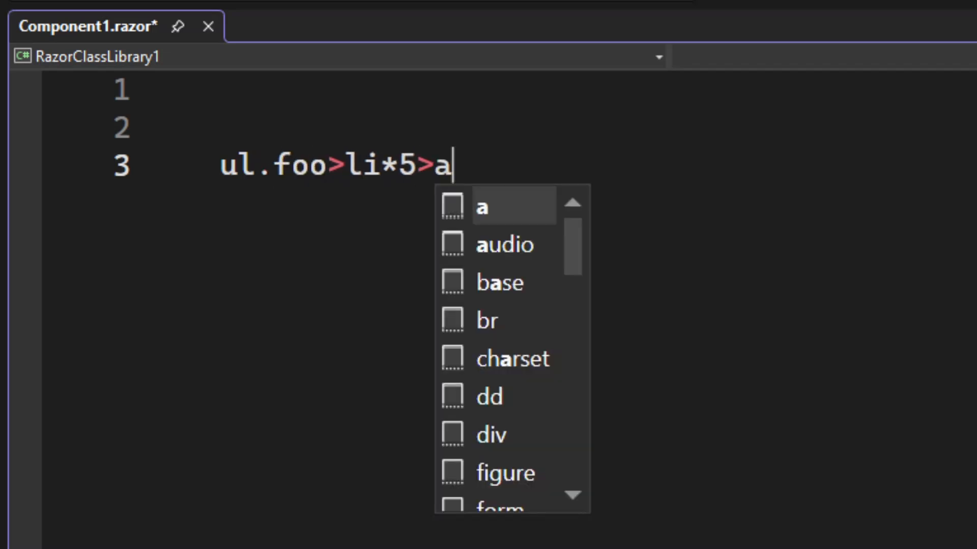
Step: Expand it into a ul class="foo" with five li items each holding an empty link
{"action": "key", "text": "Tab"}
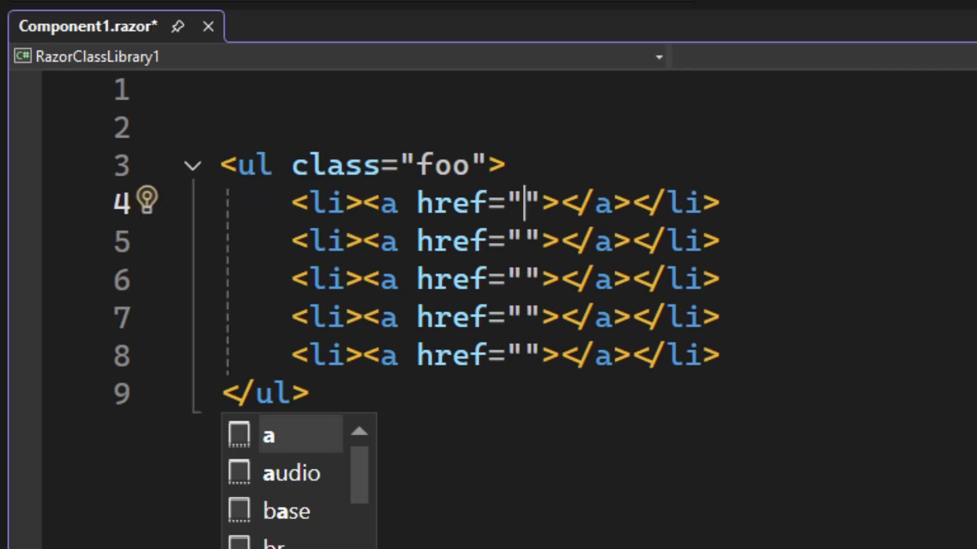
{"action": "key", "text": "Escape"}
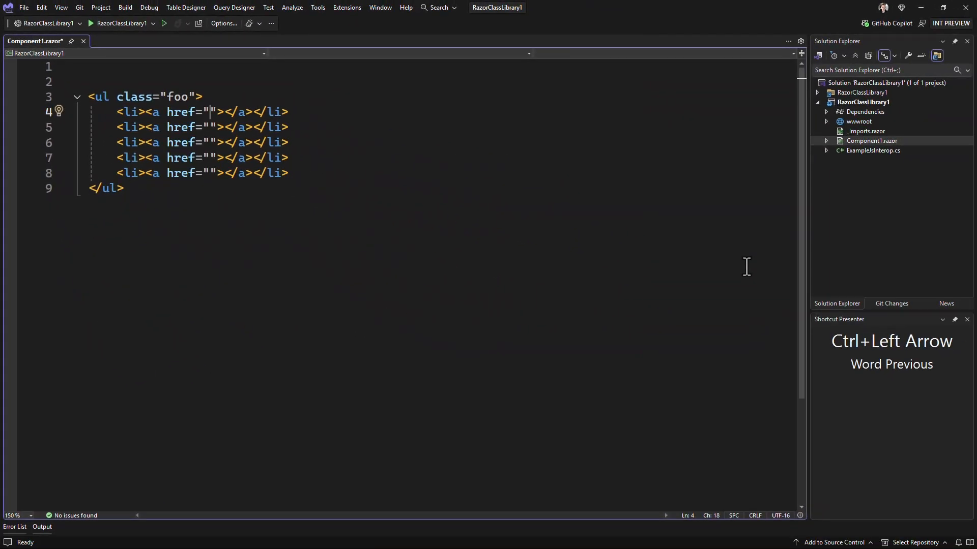
{"action": "key", "text": "Ctrl+Y"}
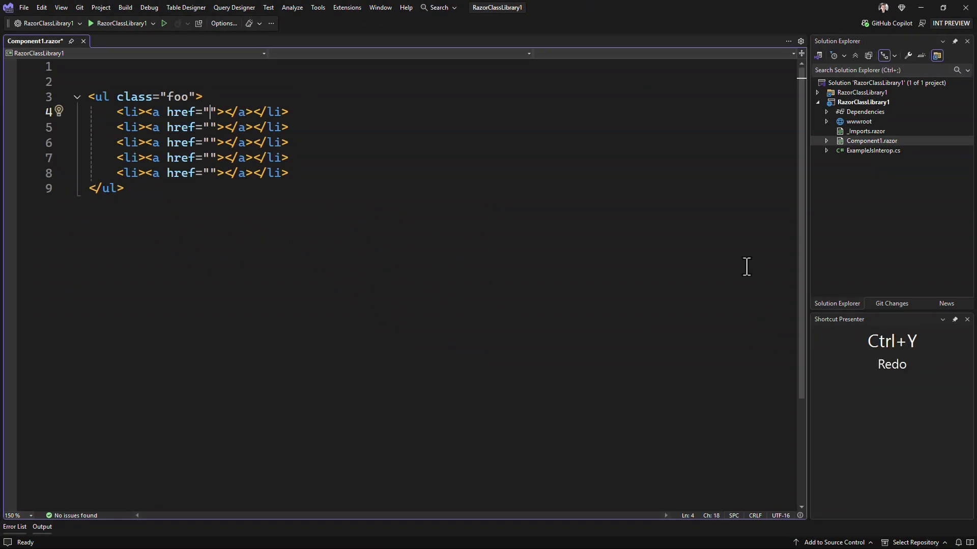
Step: Expand lorem10 on line 11 into a paragraph of lorem ipsum placeholder text
{"action": "type", "text": "lorem"}
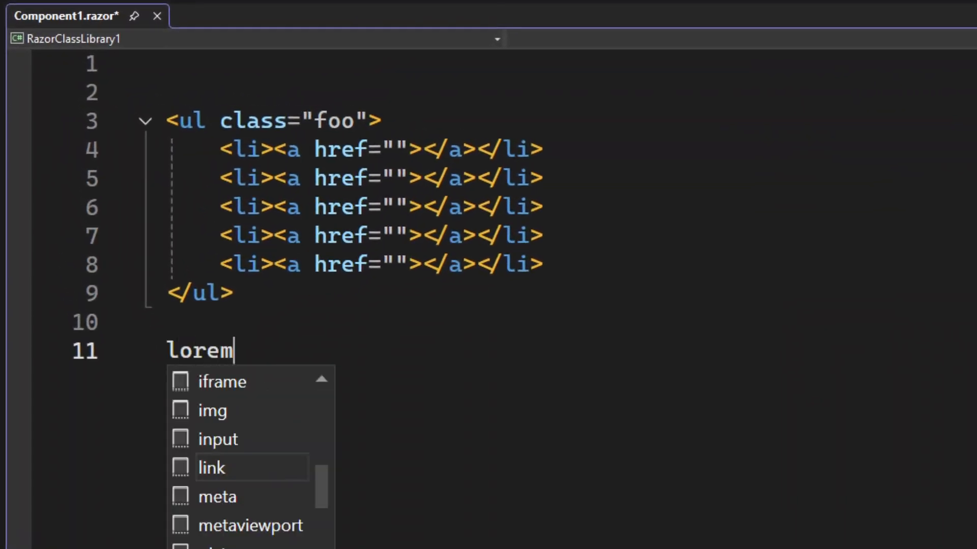
{"action": "type", "text": "10"}
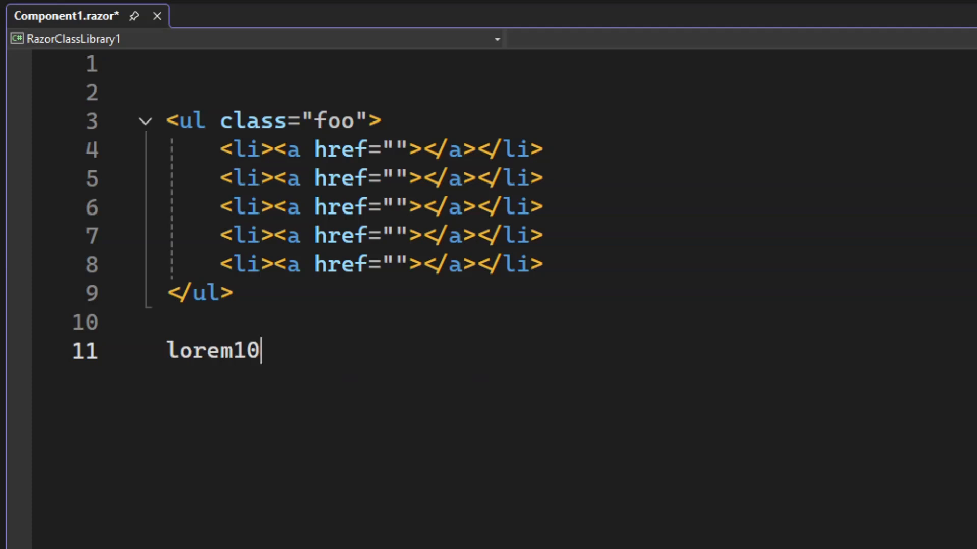
{"action": "key", "text": "Tab"}
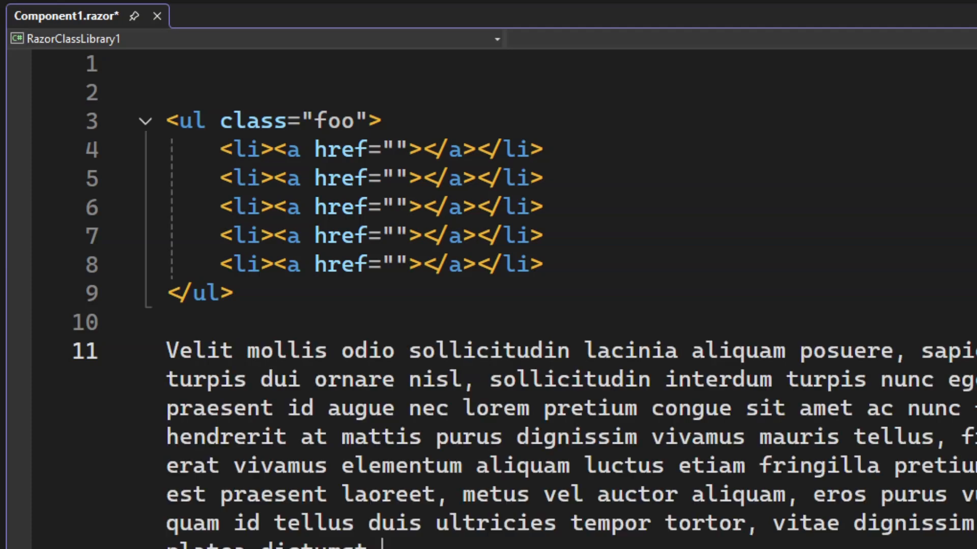